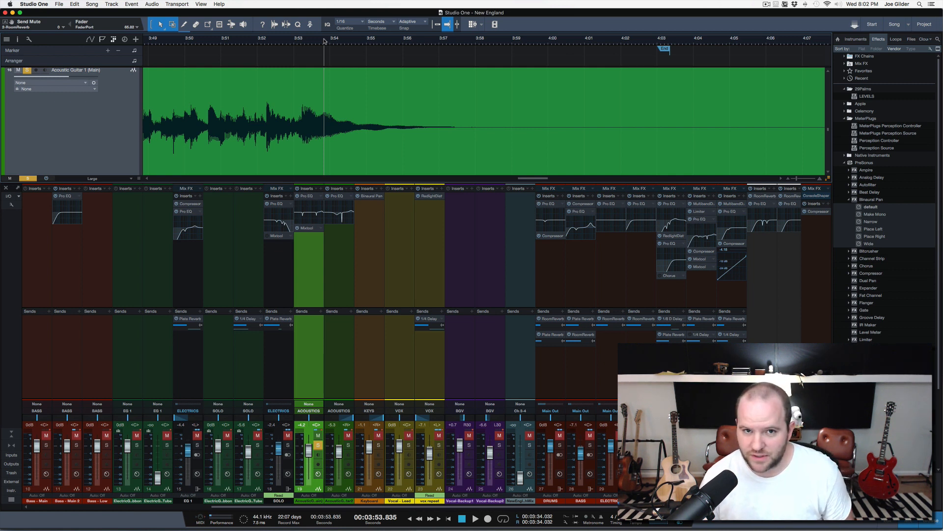
Bring up the acoustic guitar track's Pro EQ editor showing its cut bands and high-cut near 20 kHz.
{"action": "left_click", "coordinate": [476, 518]}
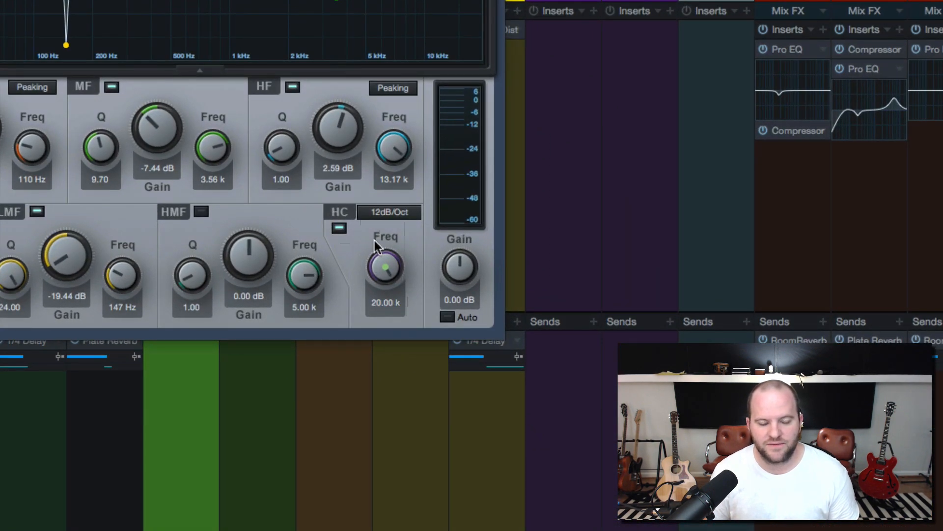
{"action": "mouse_move", "coordinate": [396, 284]}
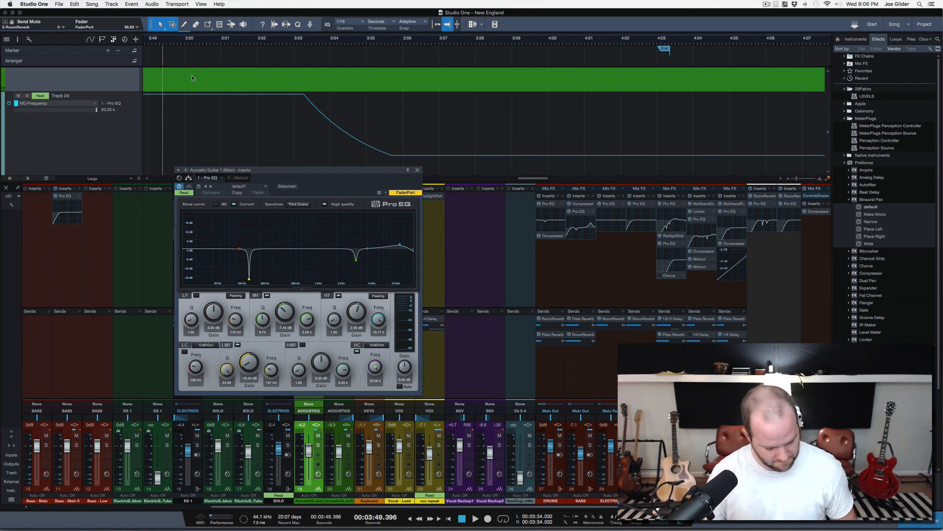
Play from just before the fade-out to hear the automated high-cut removing the clicks.
{"action": "left_click", "coordinate": [475, 519]}
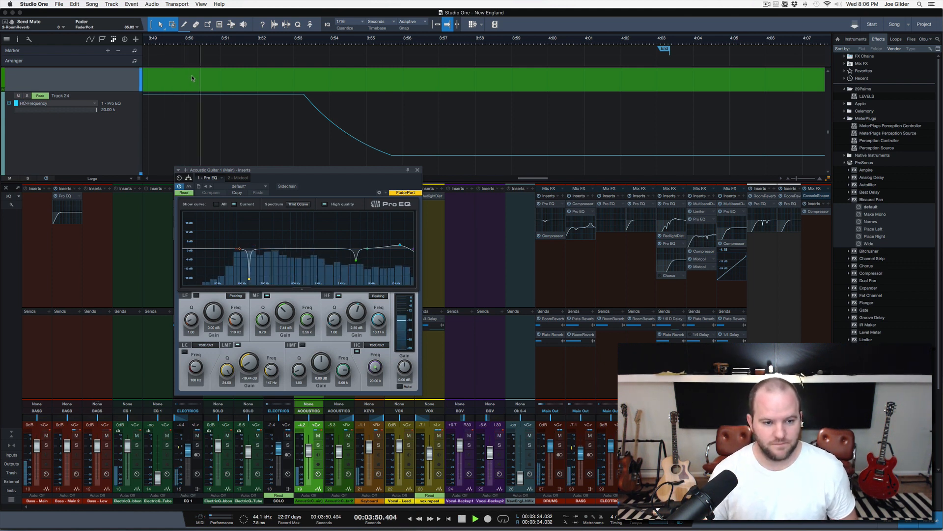